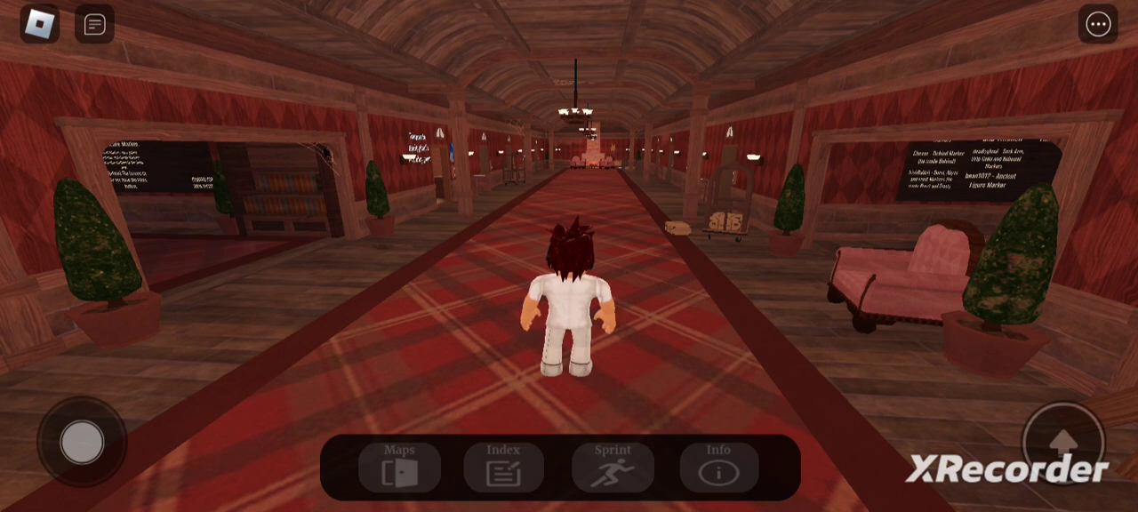
# Walk the avatar down the red-carpeted hallway to the dark stone passage
pyautogui.click(398, 466)
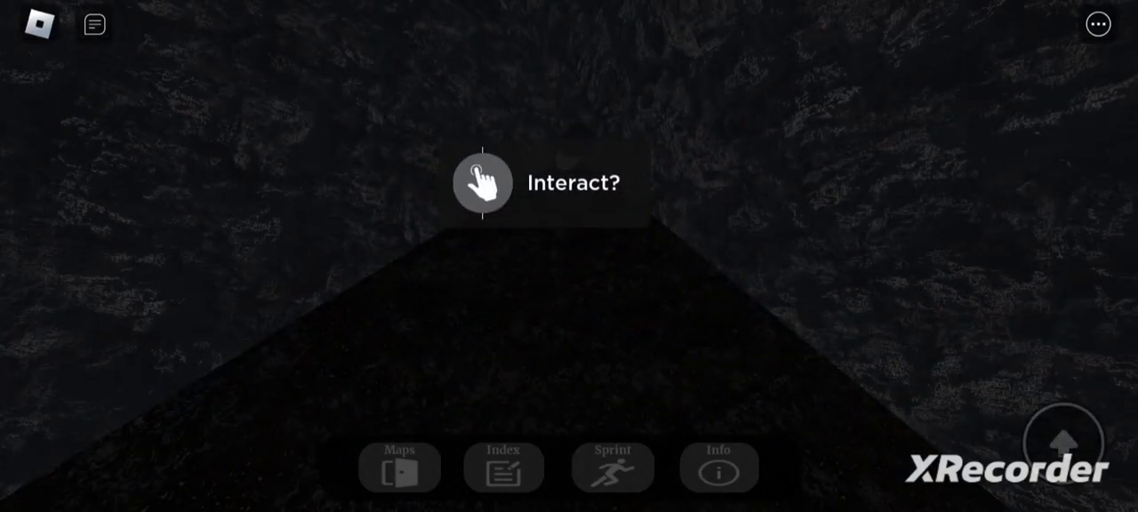
# Hold the 'Interact?' prompt beside Bob until its progress ring fills
pyautogui.click(482, 181)
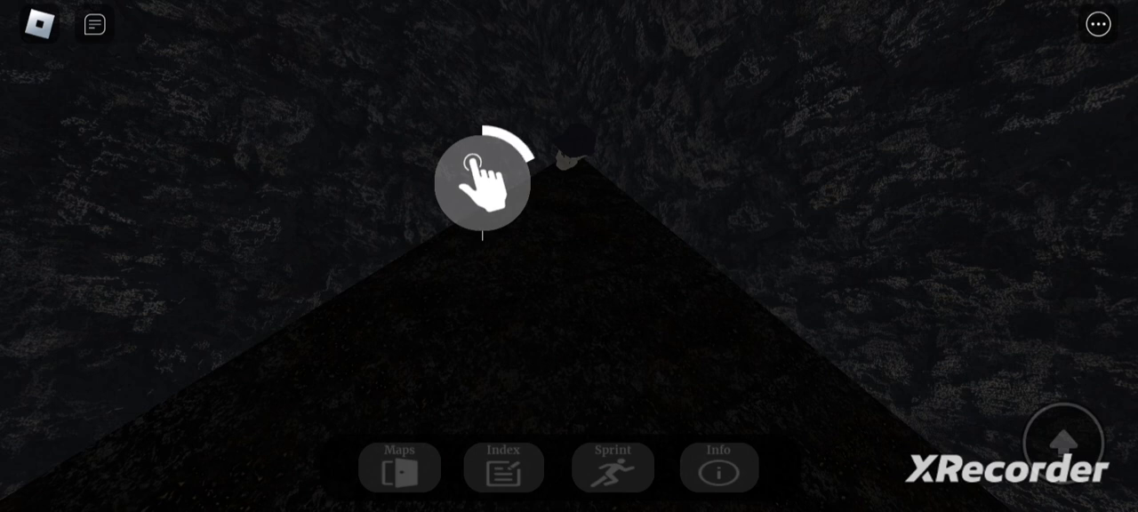